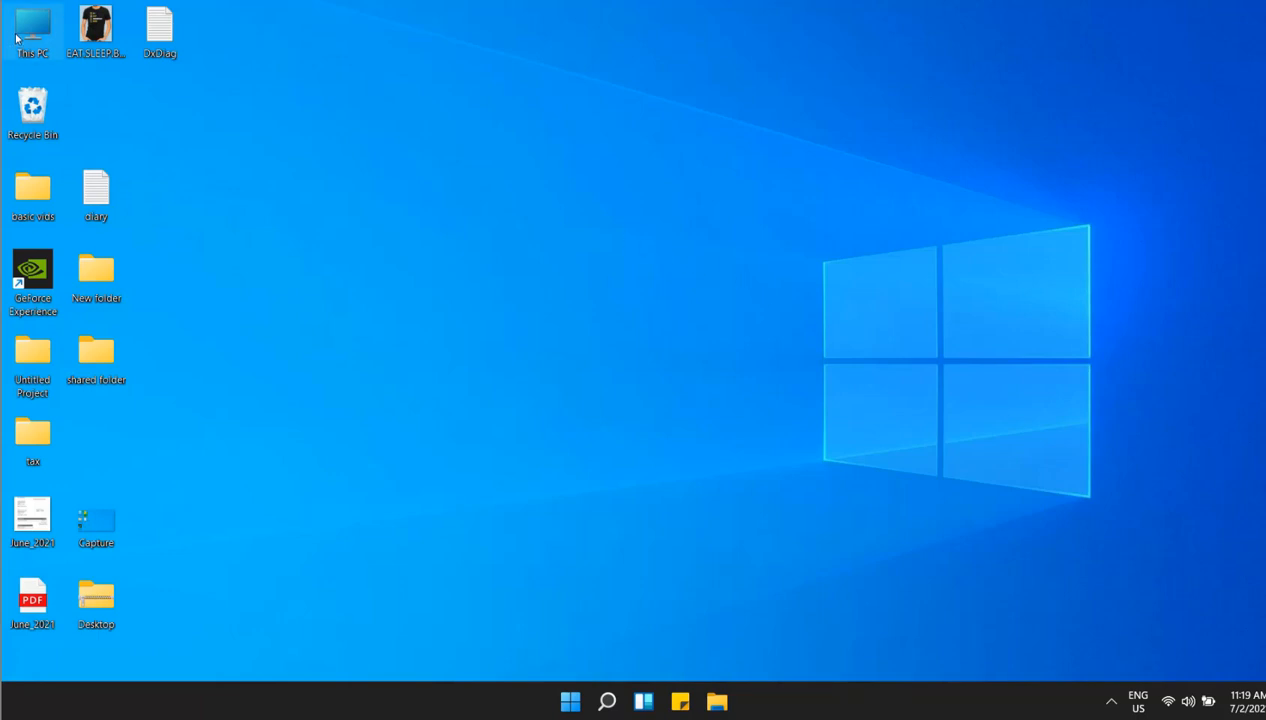
Show the OS (C:) drive's contents in a maximized File Explorer window via This PC.
double_click(32, 30)
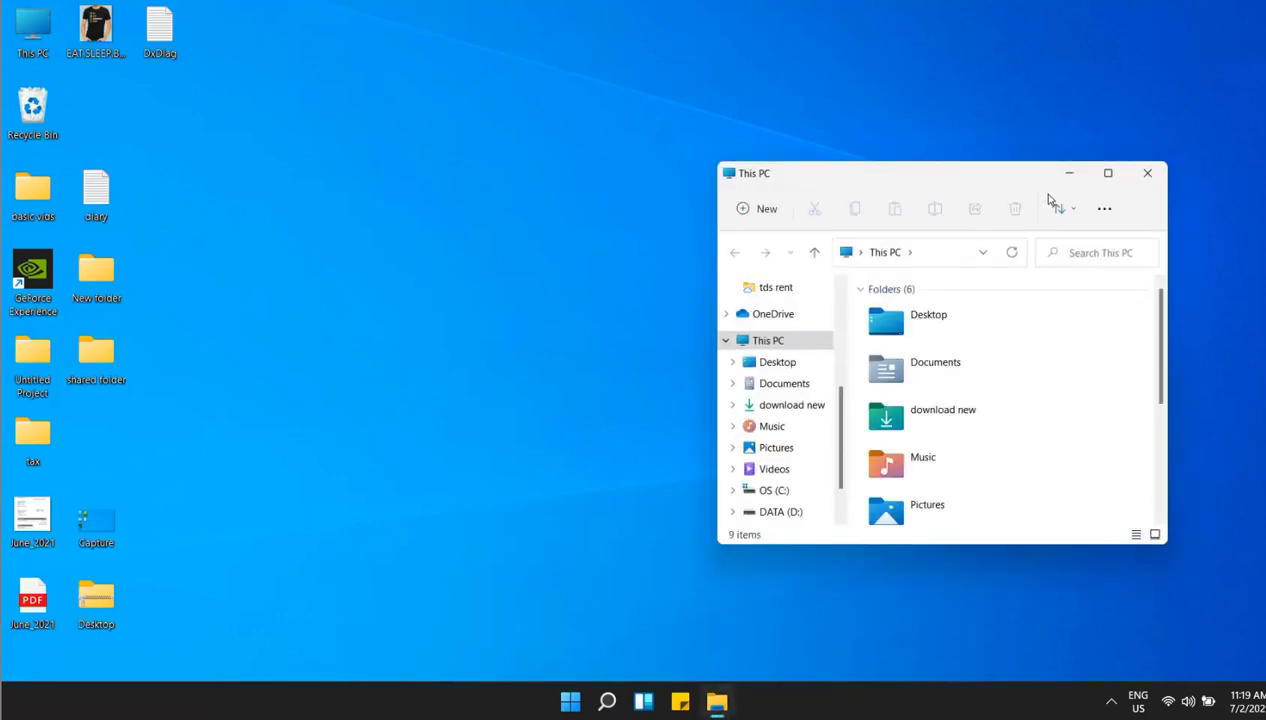
click(1108, 172)
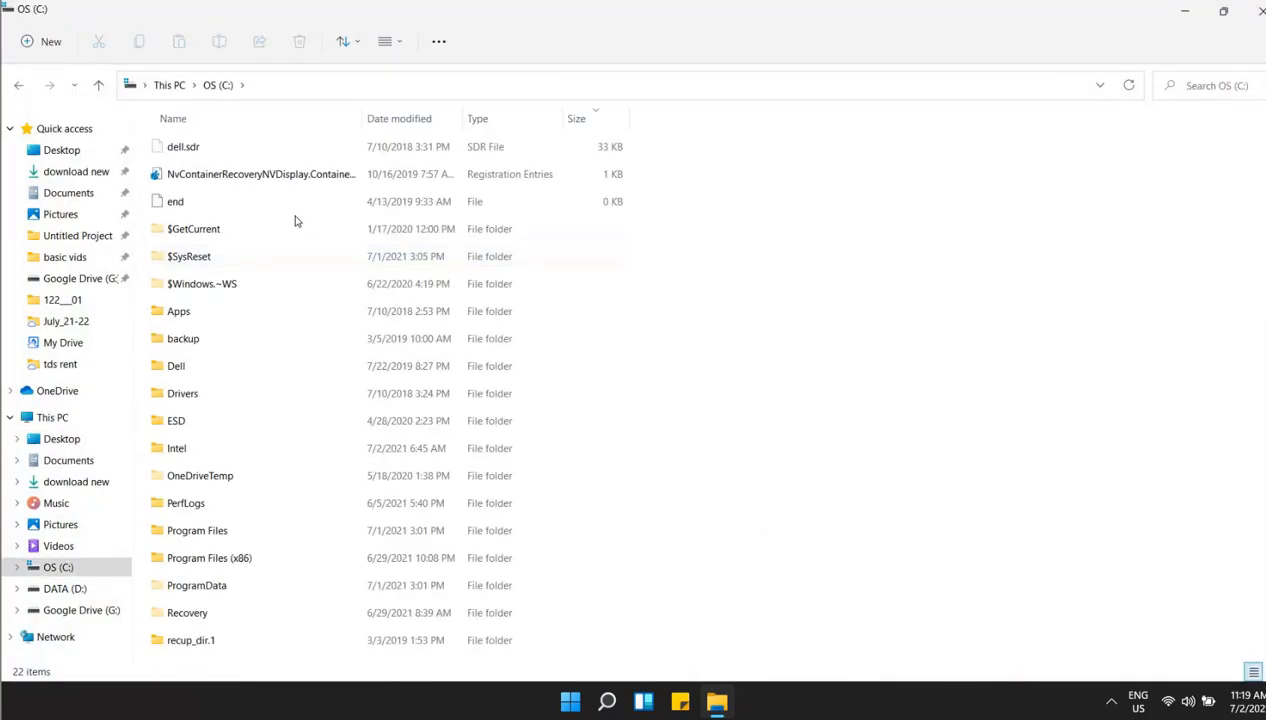
click(192, 228)
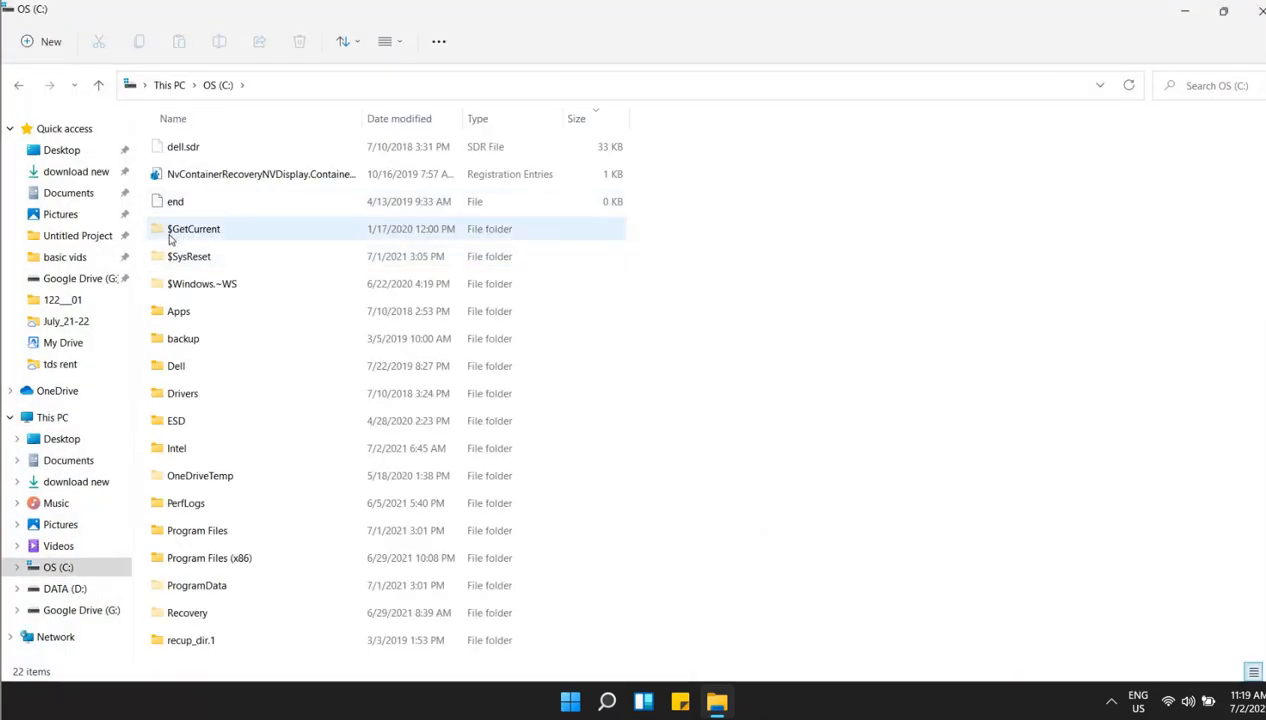
click(250, 284)
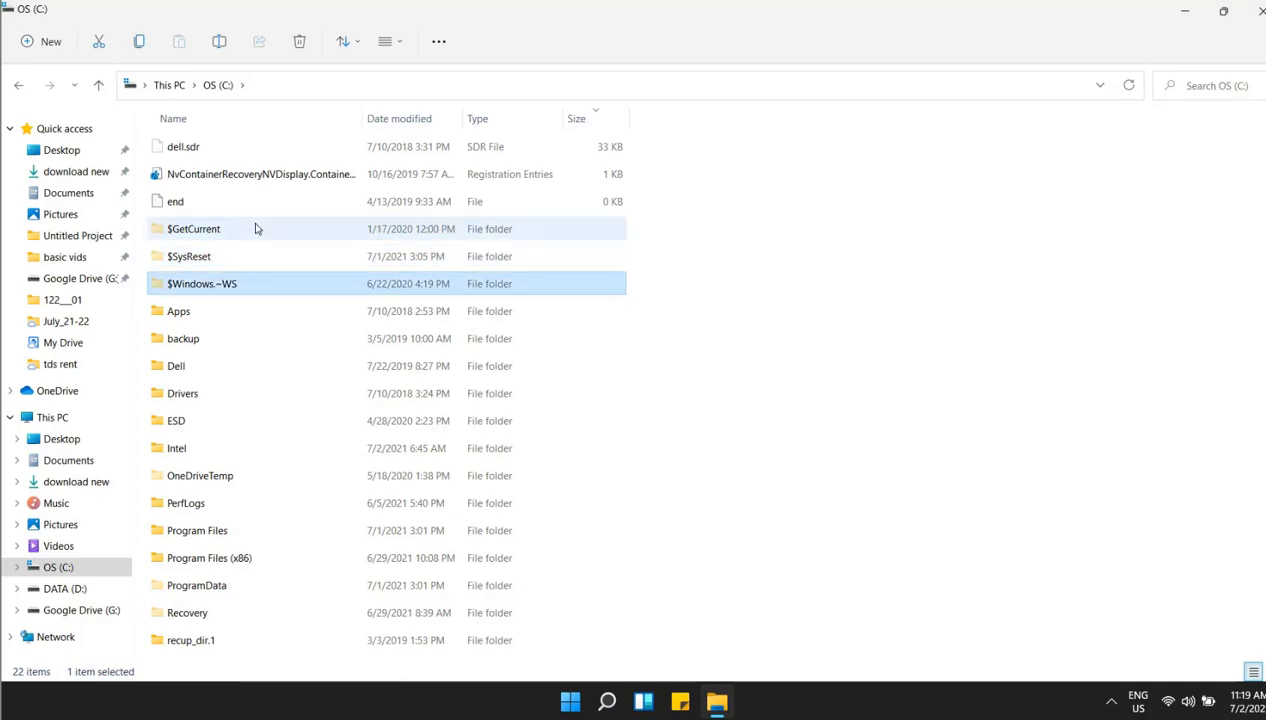
mouse_move(256, 228)
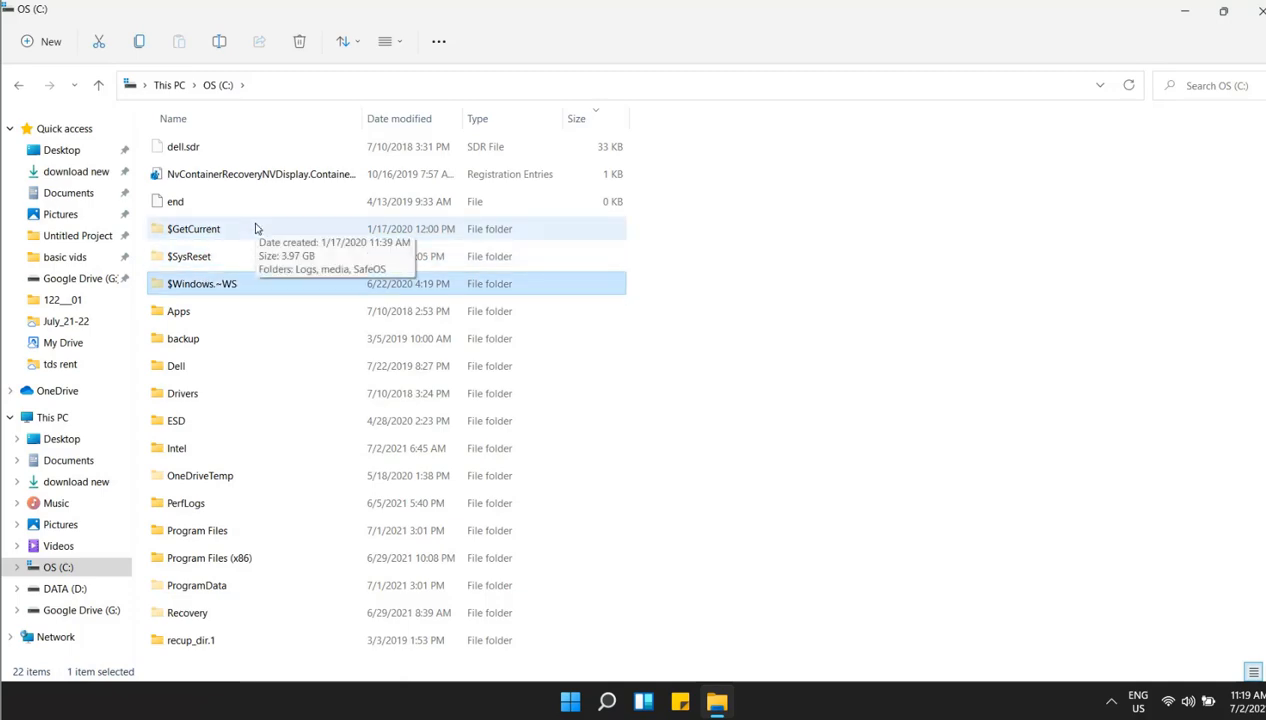
mouse_move(262, 238)
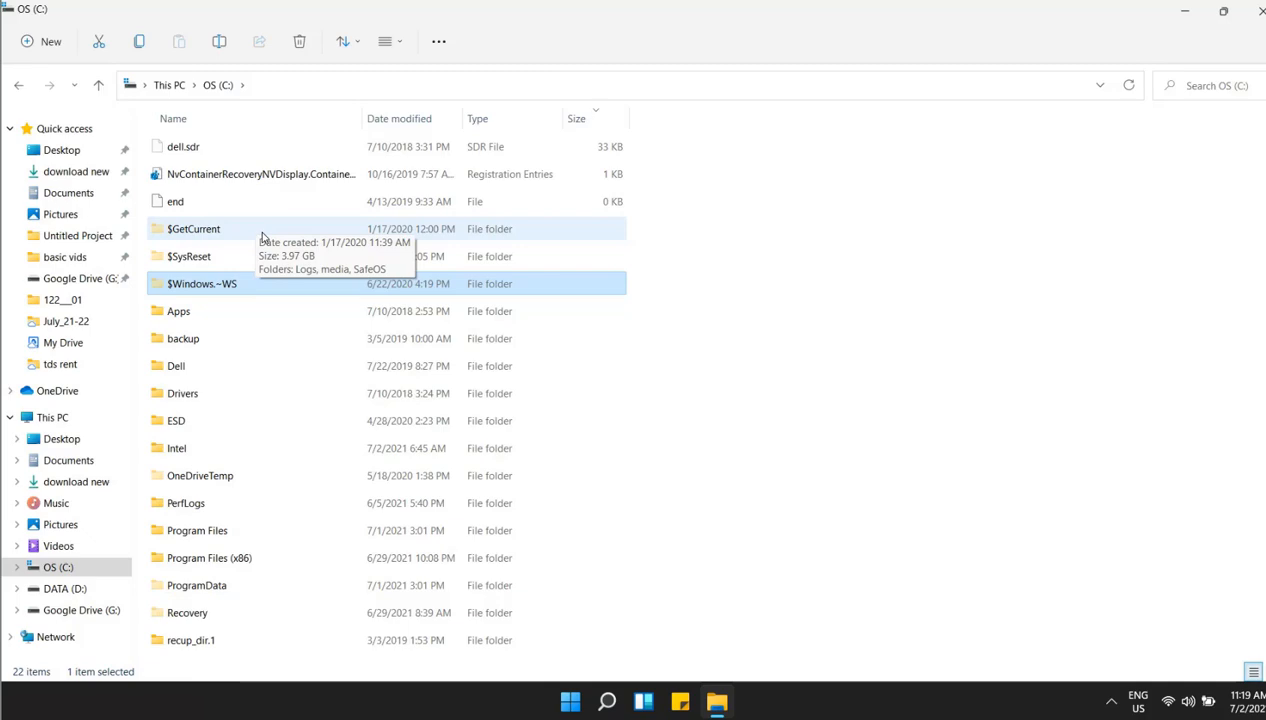
mouse_move(436, 110)
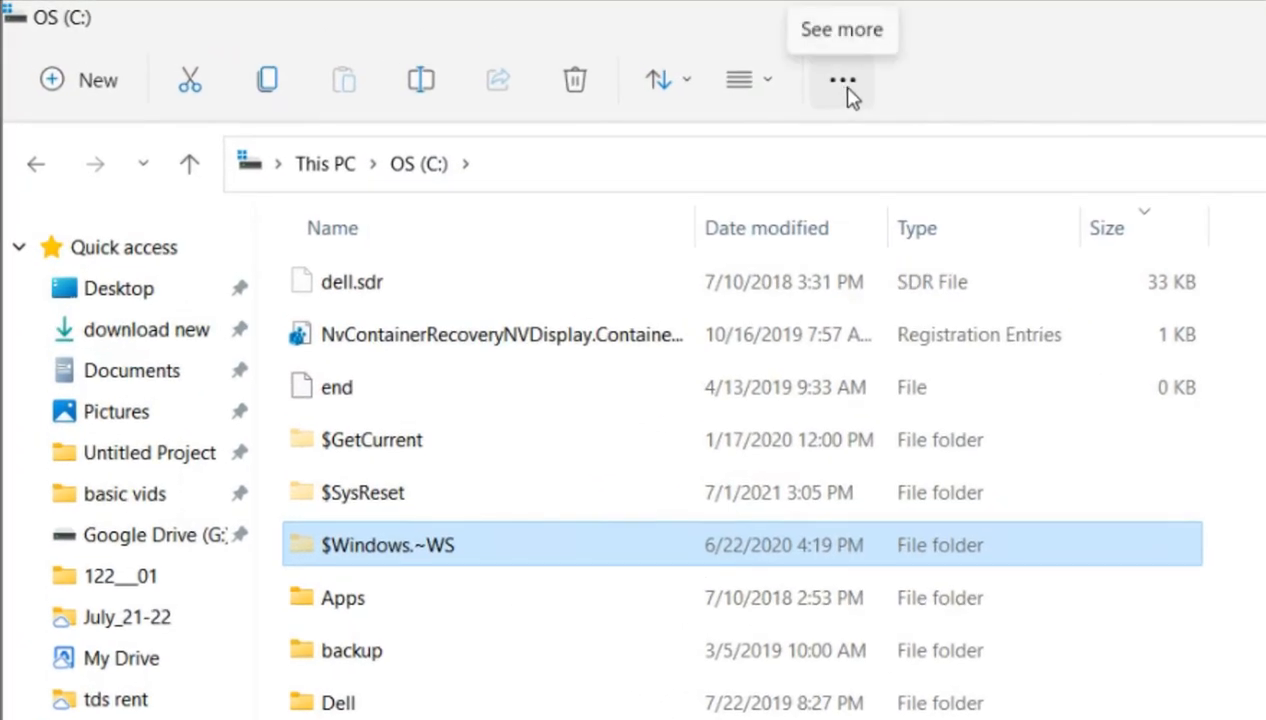
Bring up the See more (…) command menu listing Properties and Options.
click(842, 80)
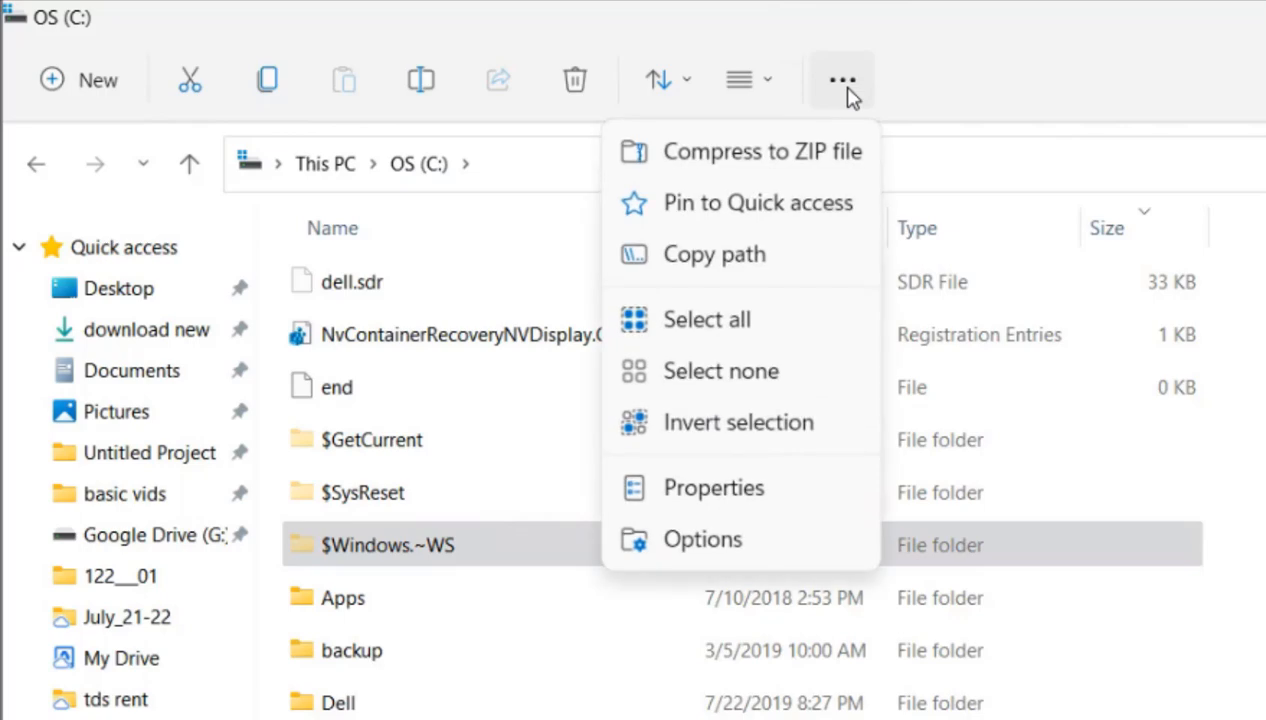
mouse_move(686, 516)
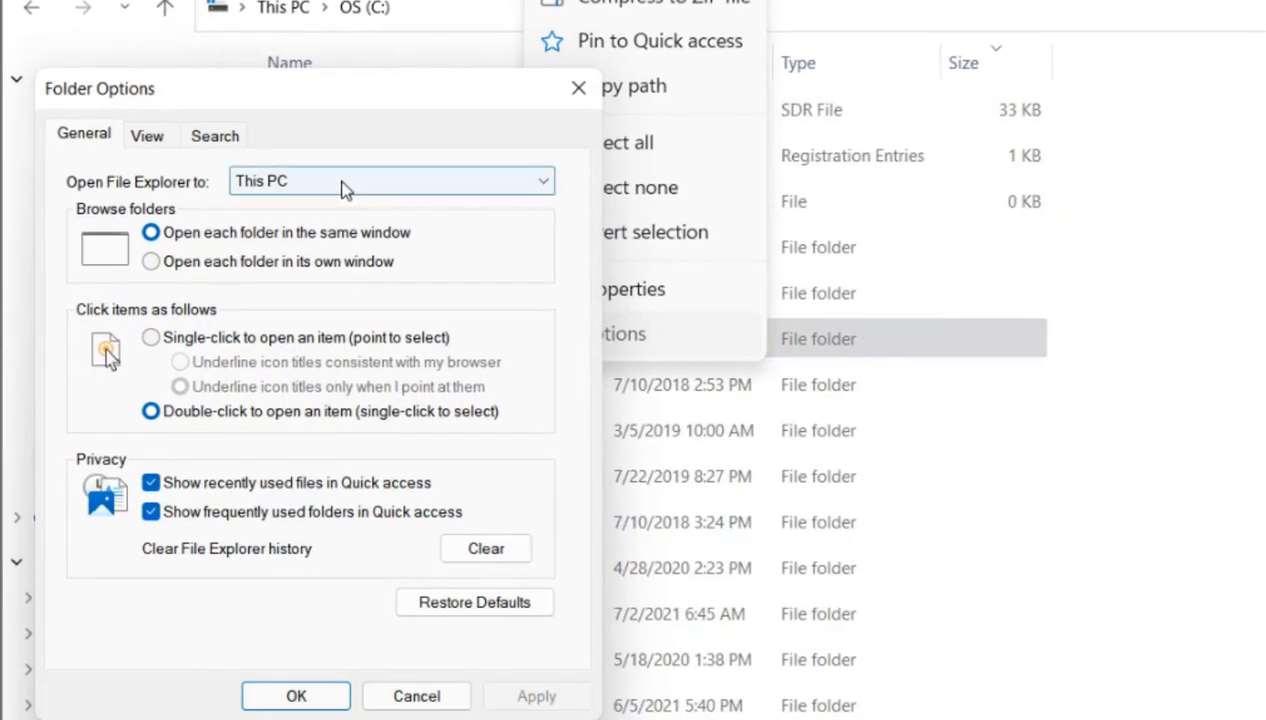
Hide hidden files, folders and drives via the View settings, applying so $GetCurrent and $Windows.~WS disappear.
click(148, 136)
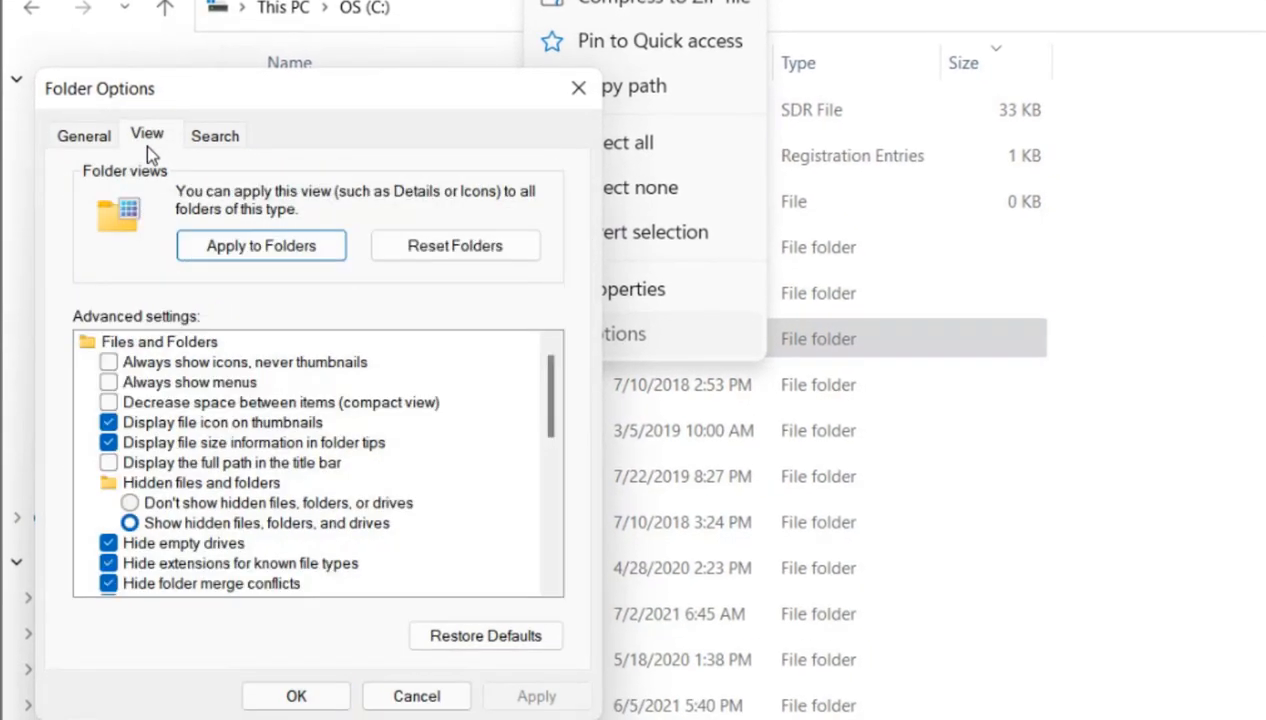
click(130, 502)
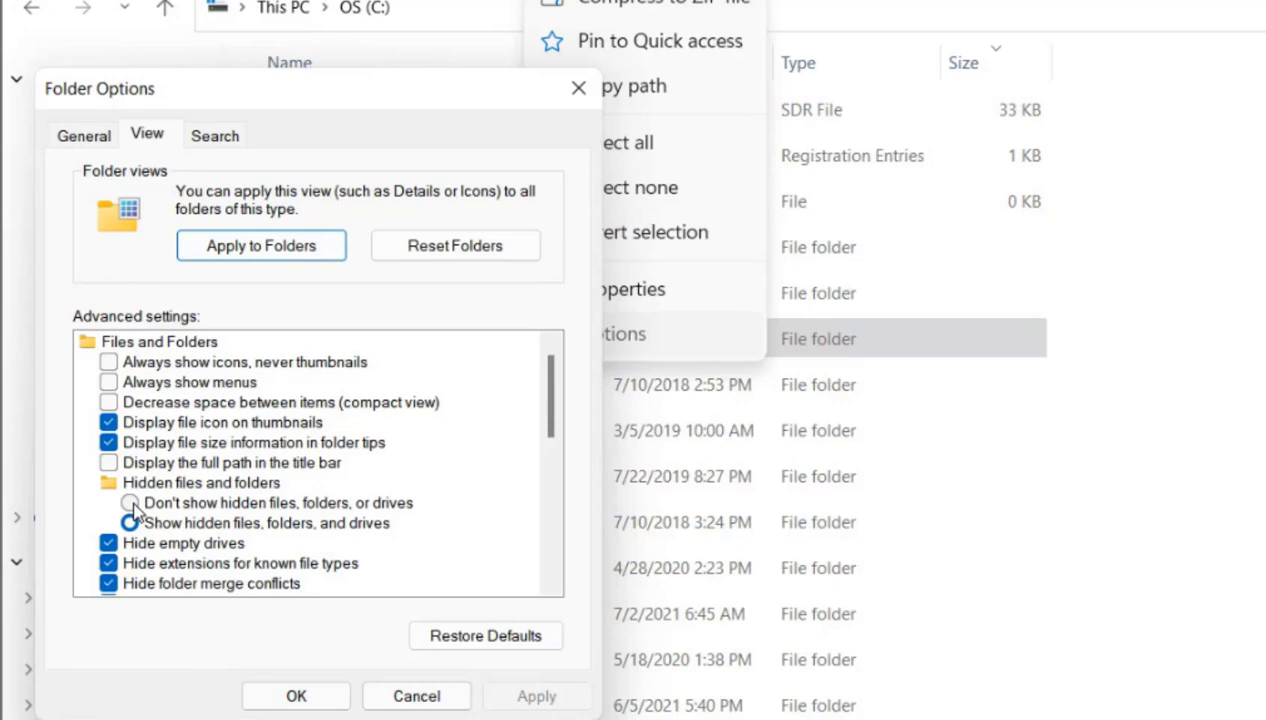
click(130, 504)
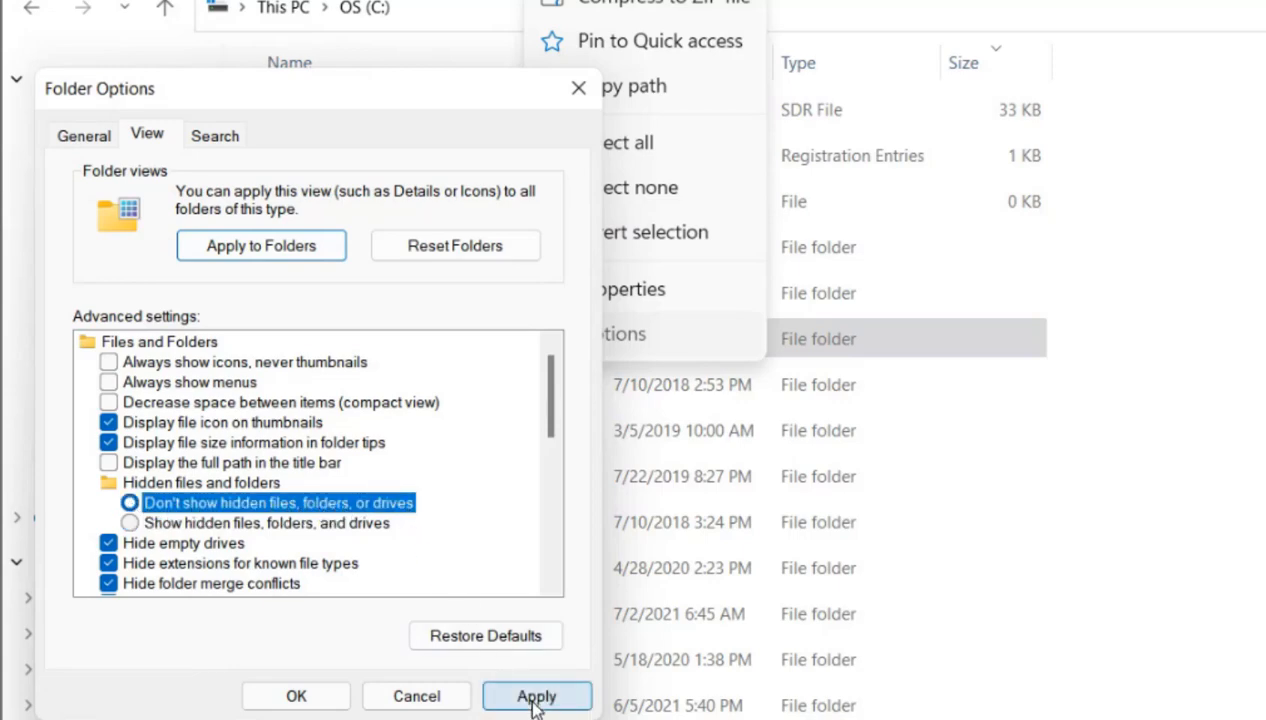
click(536, 696)
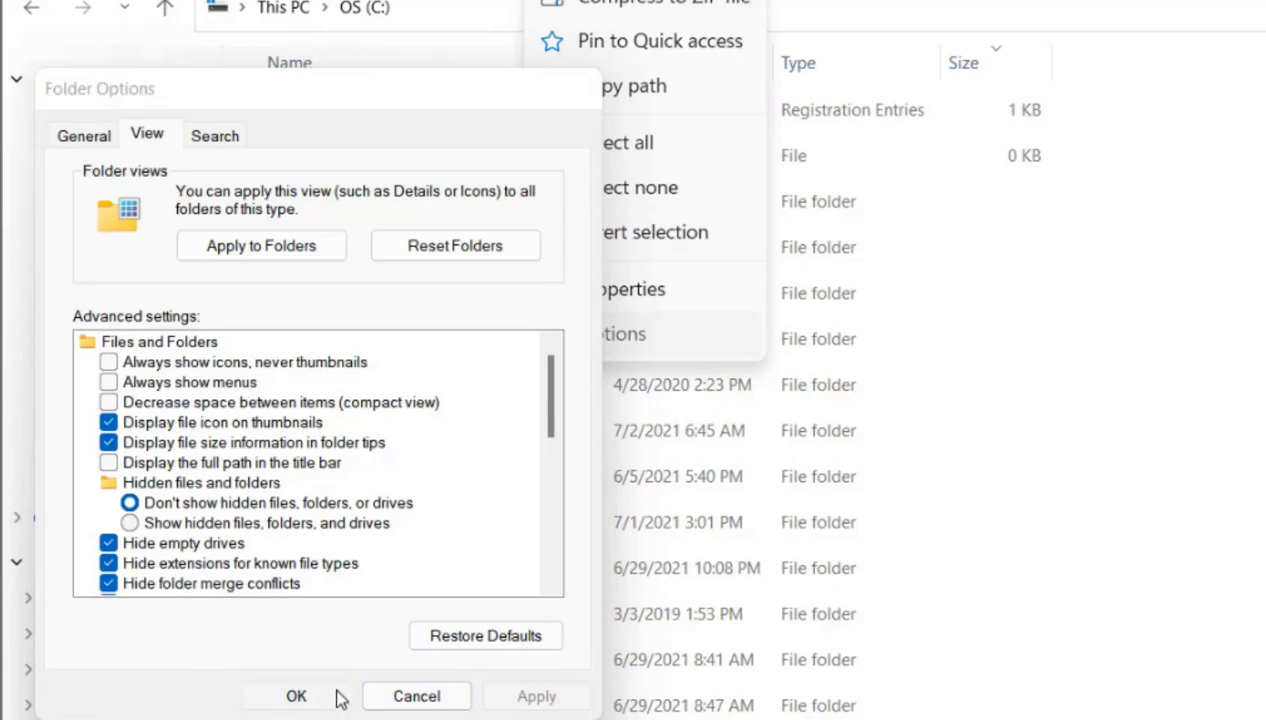
click(296, 696)
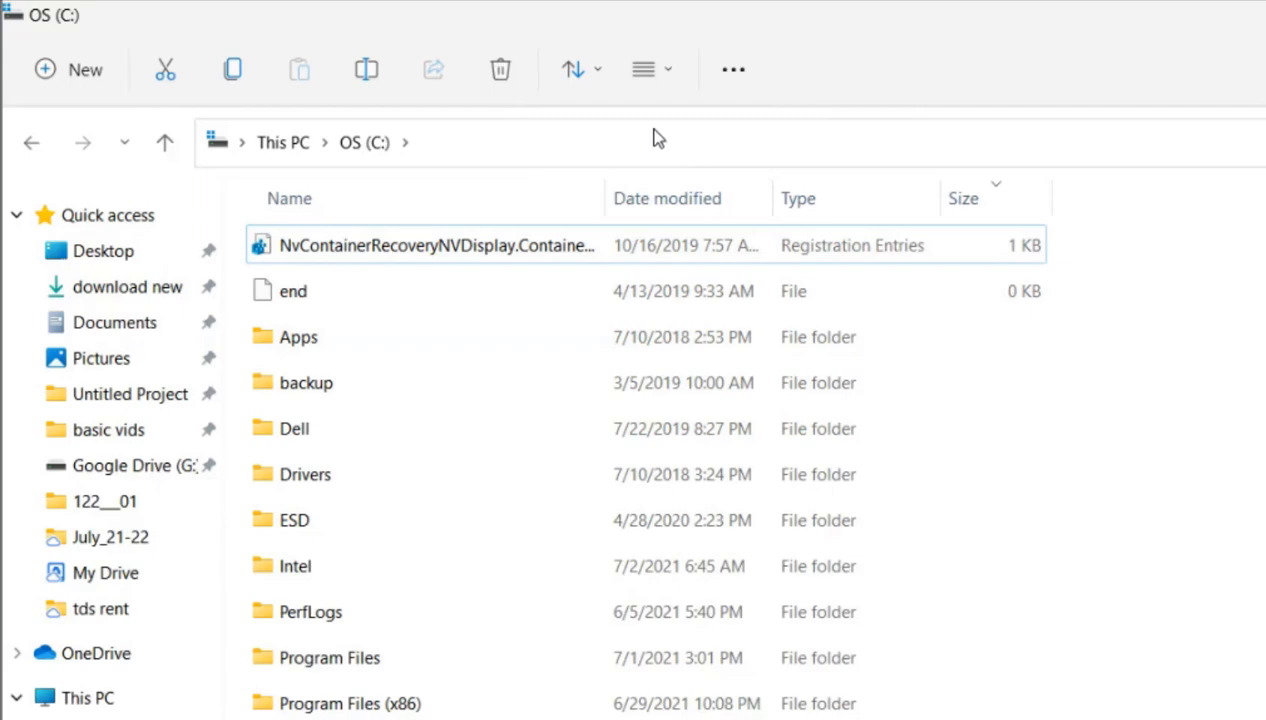
mouse_move(644, 68)
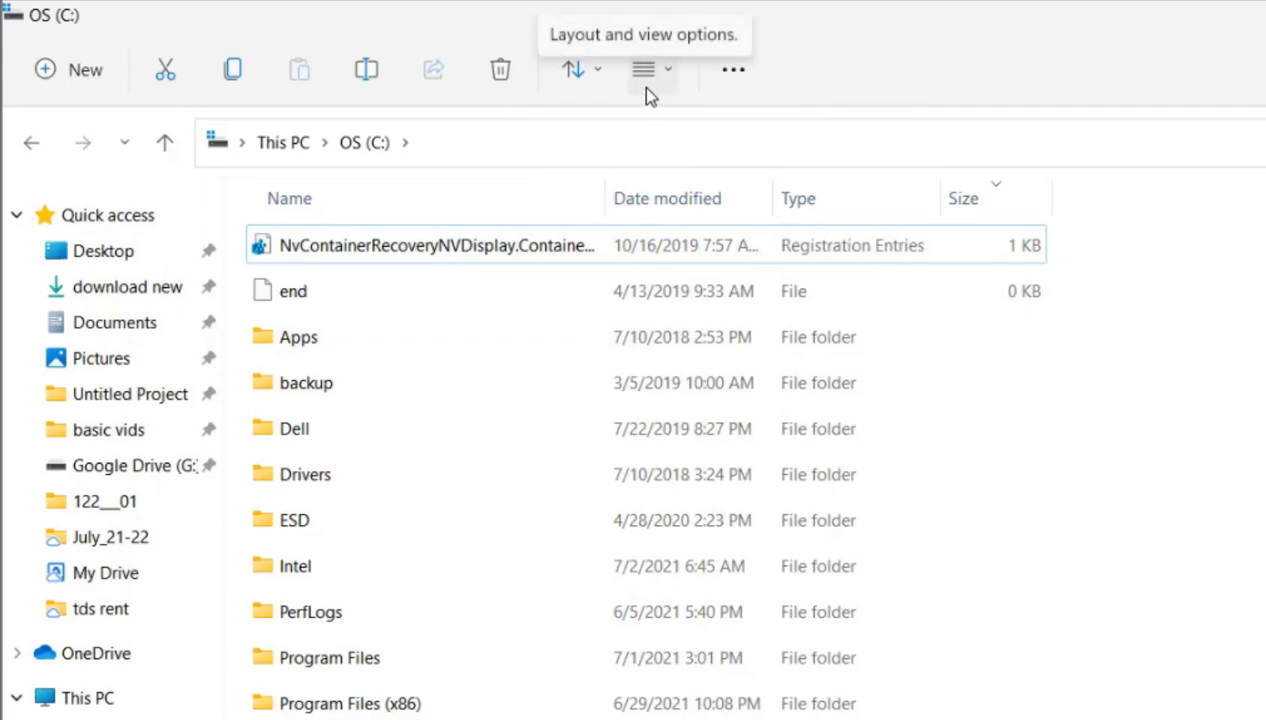
Bring up the Layout and view options menu to reach the Show > Hidden items toggle.
click(644, 68)
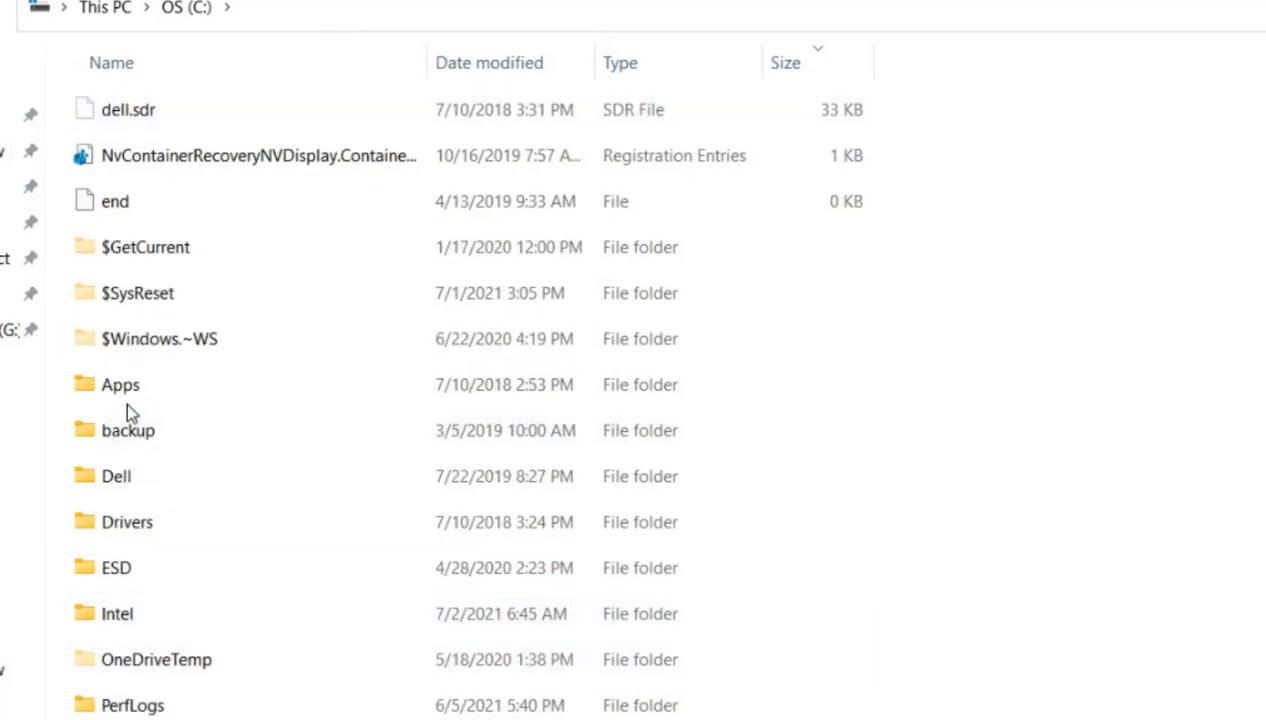
mouse_move(1016, 478)
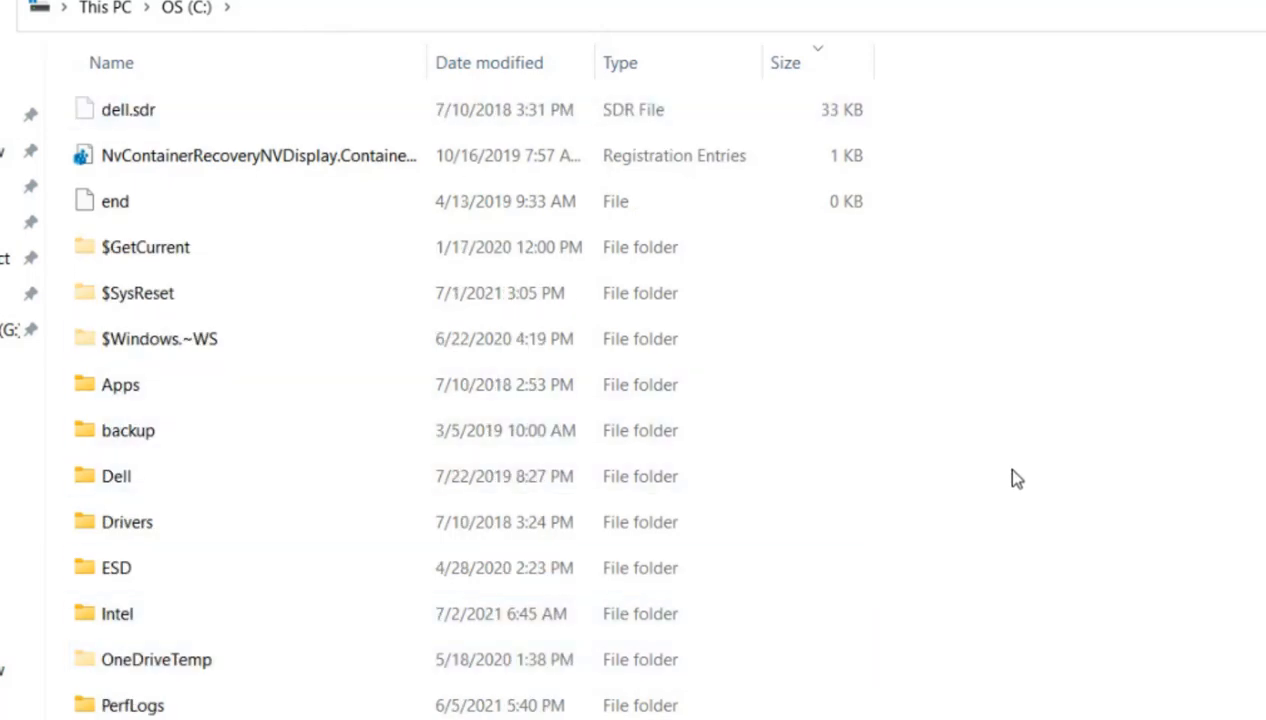